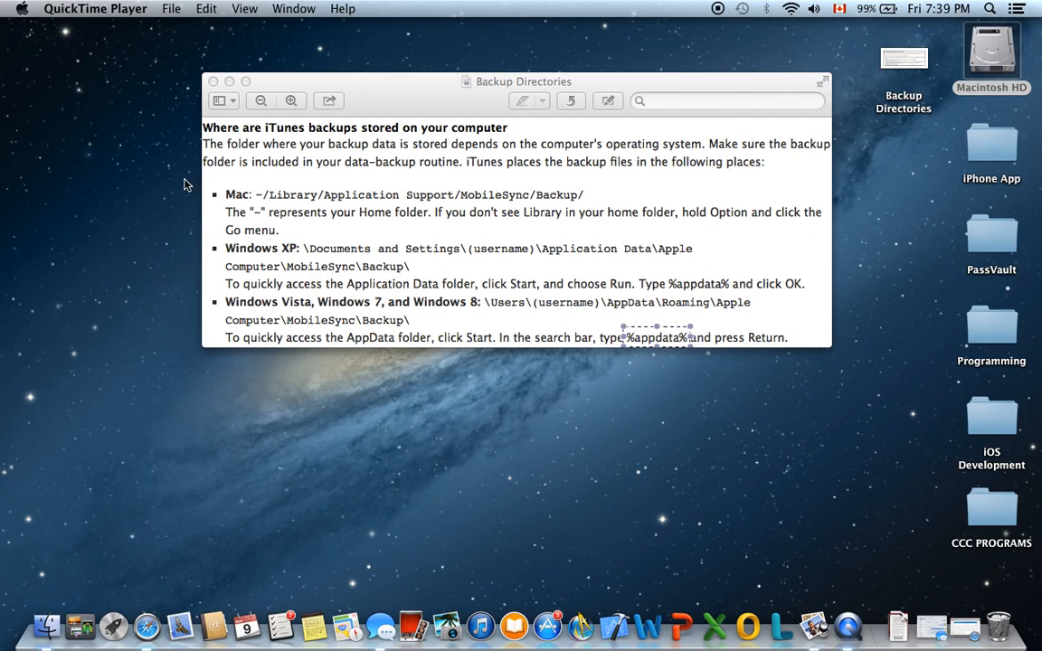
mouse_move(153, 197)
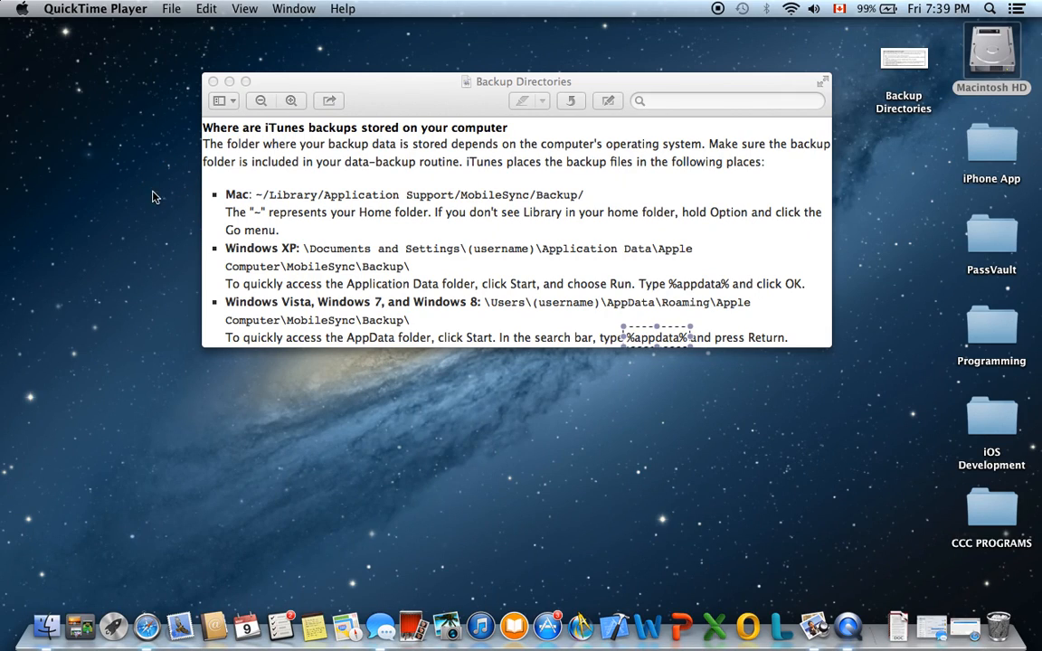
mouse_move(139, 212)
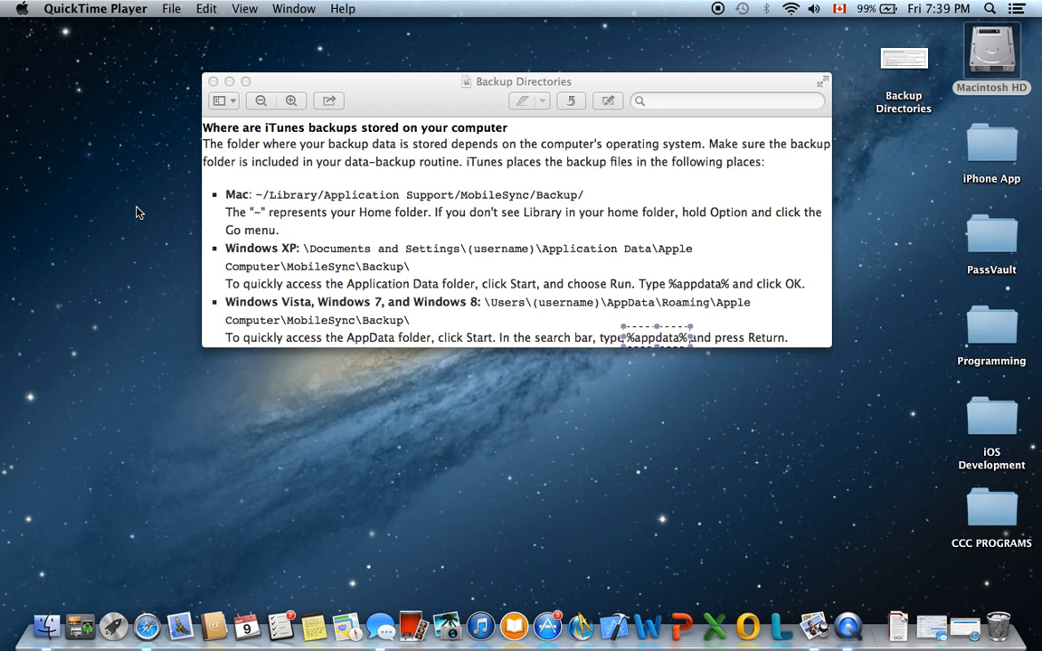
mouse_move(333, 156)
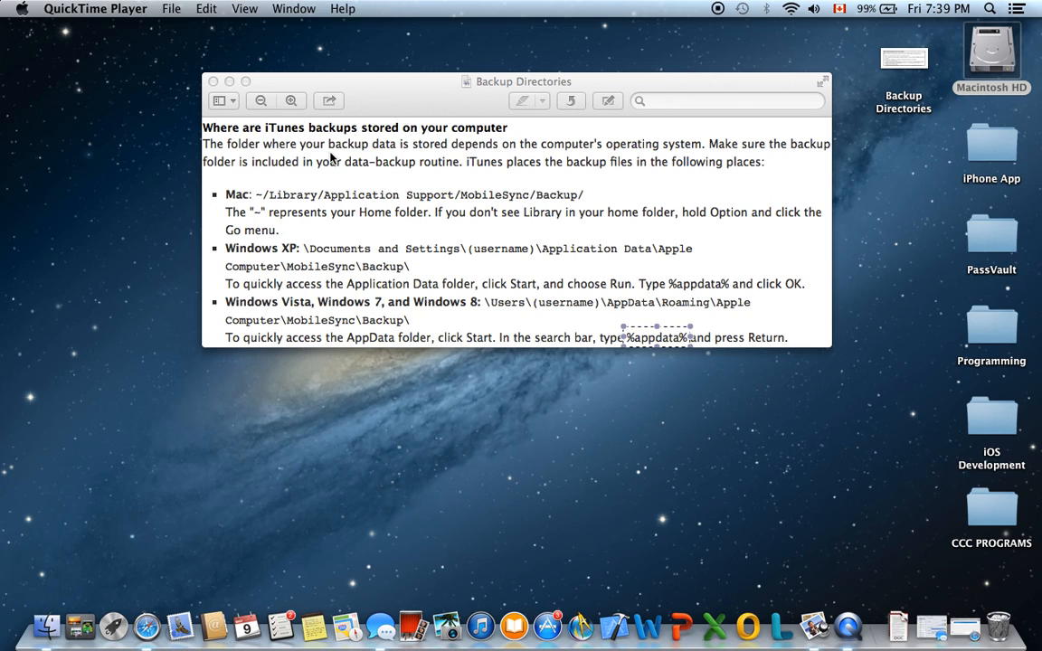
- Bring the Backup Directories note about iTunes backup locations to the front in Preview
click(515, 226)
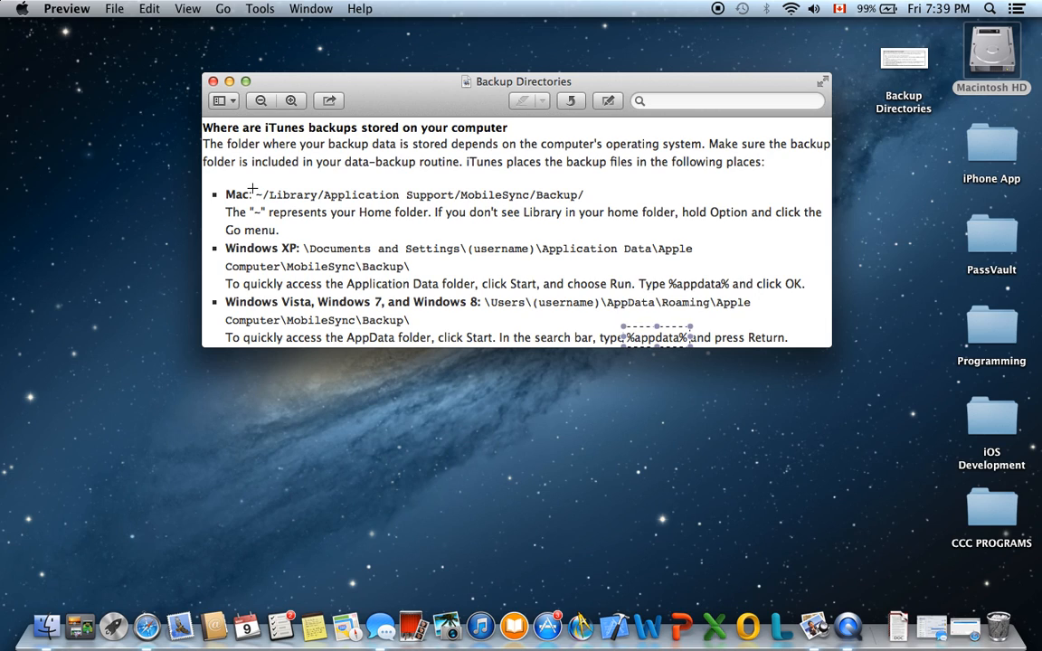
mouse_move(203, 177)
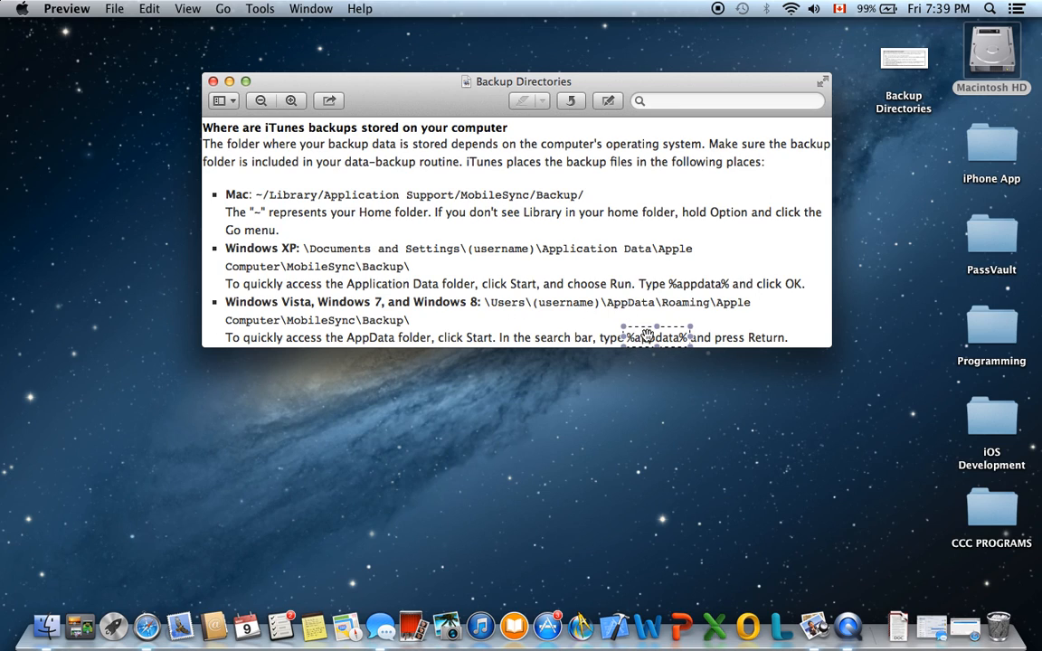
mouse_move(641, 374)
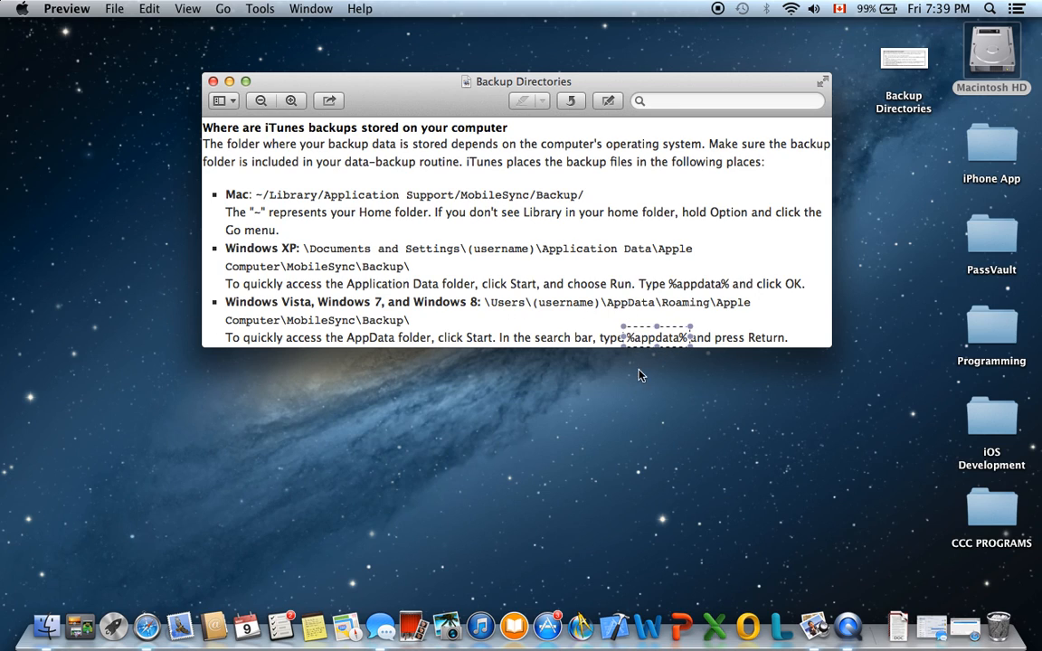
mouse_move(425, 380)
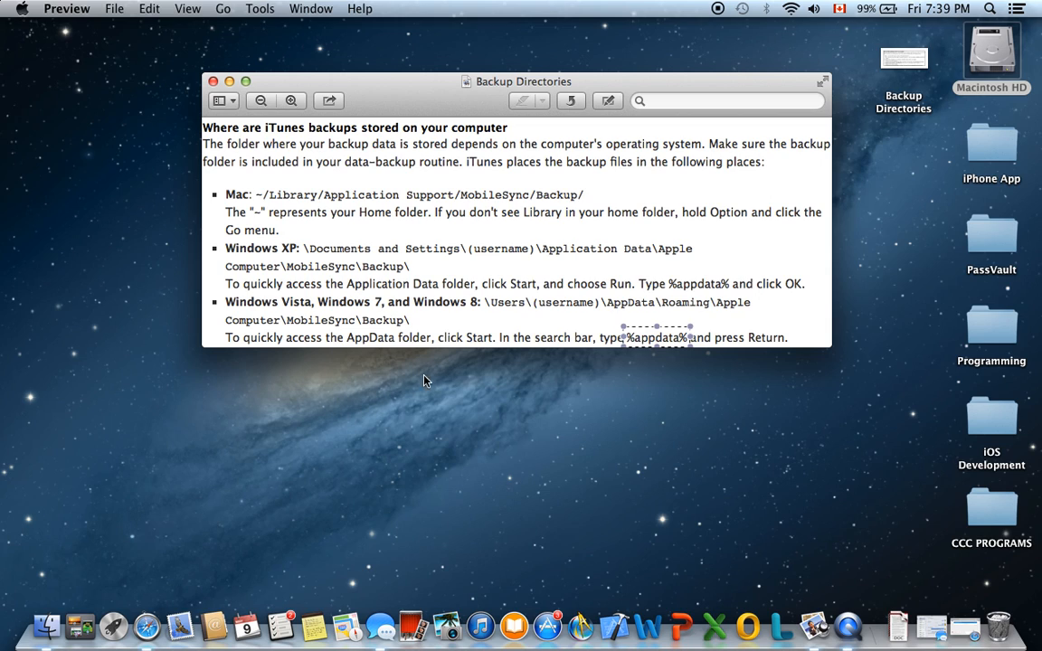
mouse_move(510, 322)
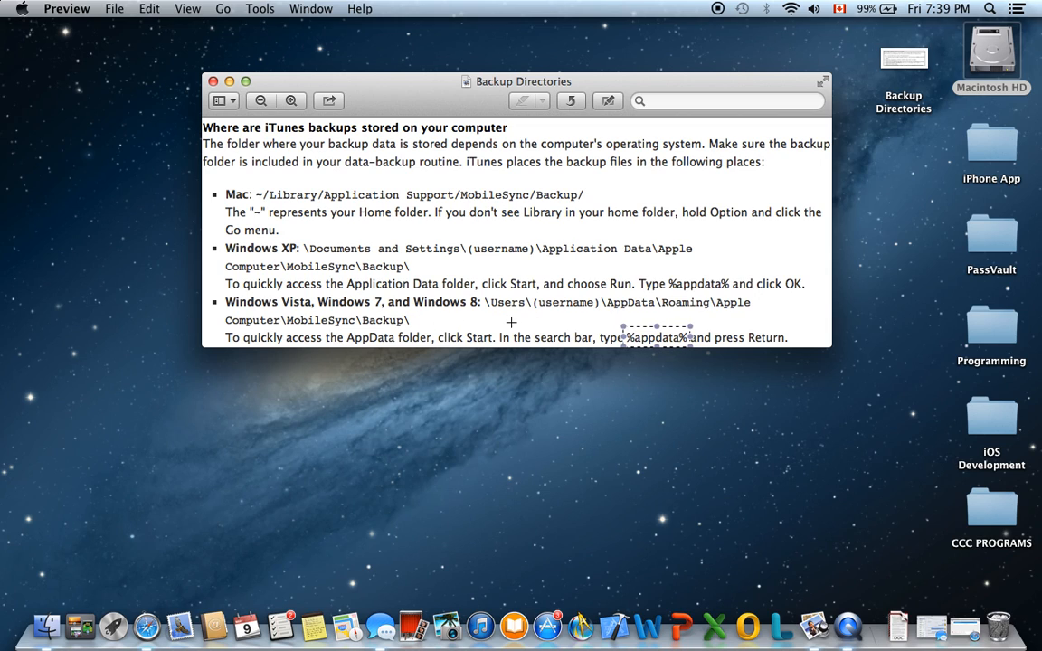
mouse_move(273, 197)
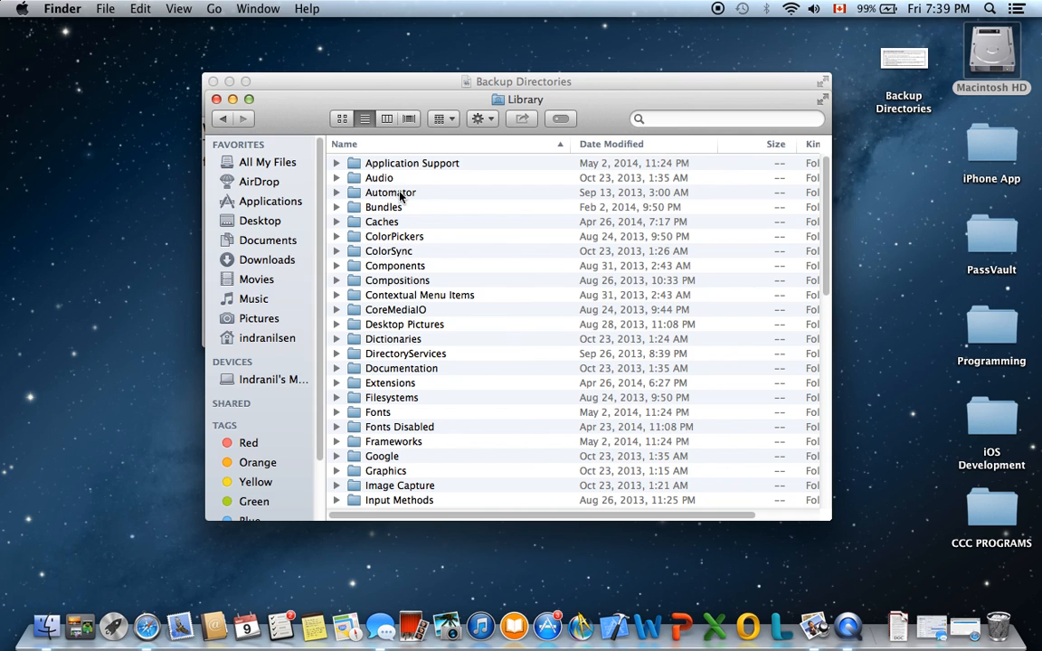
- Open the Application Support folder inside Library and reposition its window
double_click(413, 163)
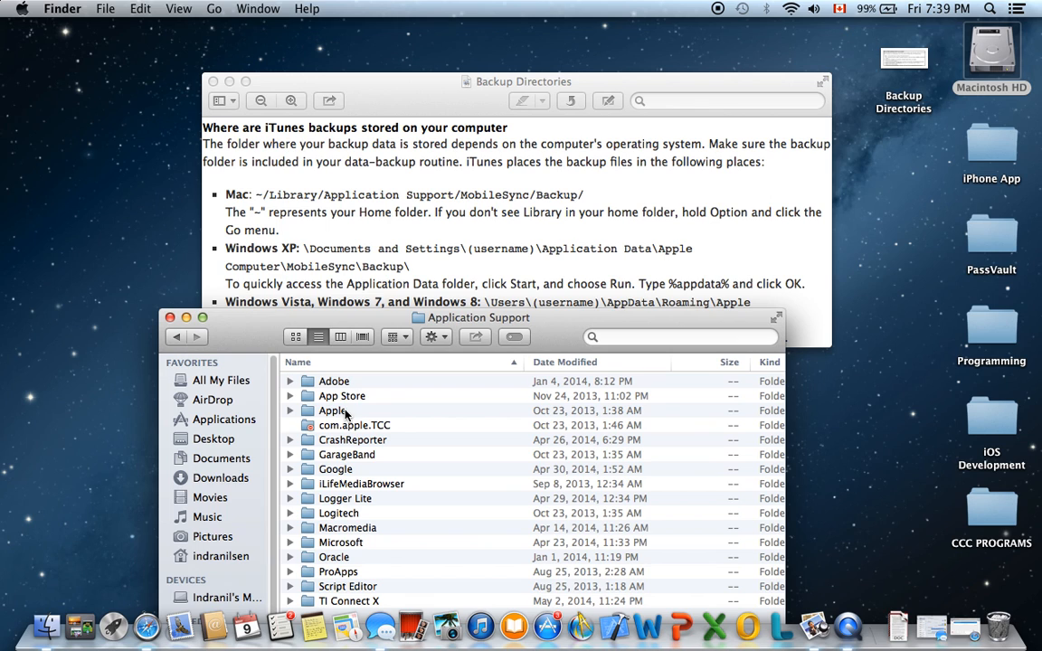
drag(477, 316, 444, 254)
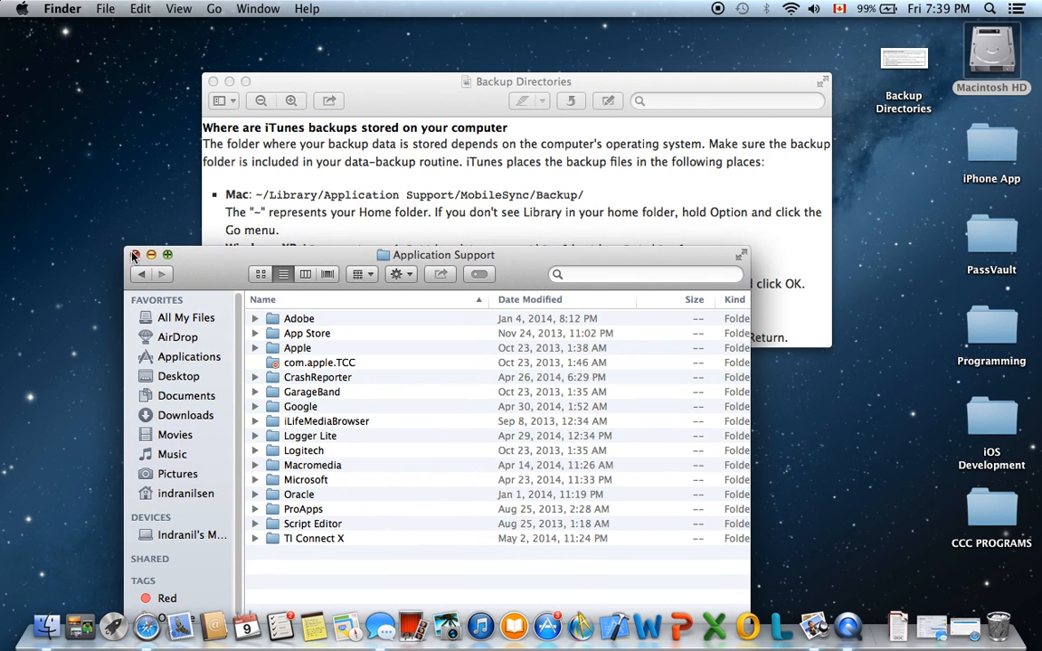
- Close the Application Support window and open the home Library folder via the Go menu
click(135, 256)
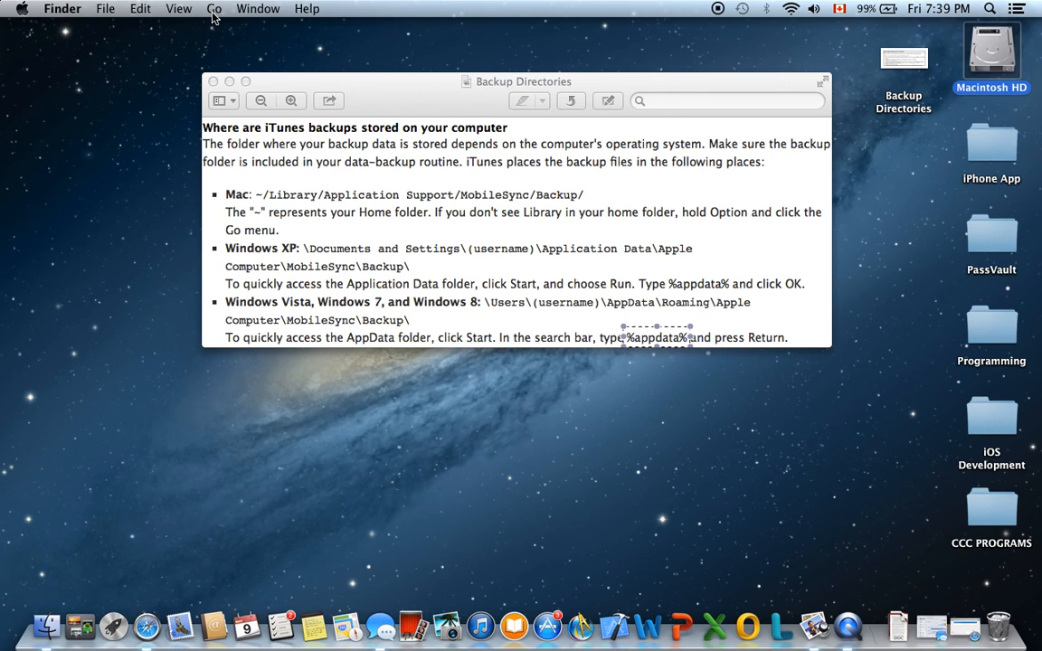
click(213, 7)
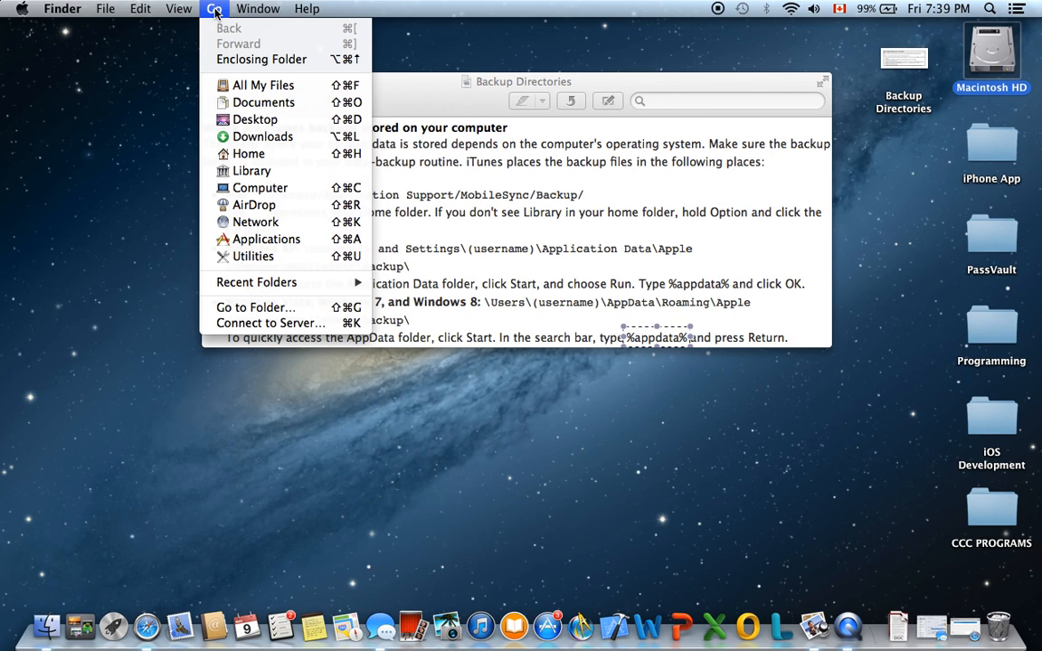
mouse_move(152, 181)
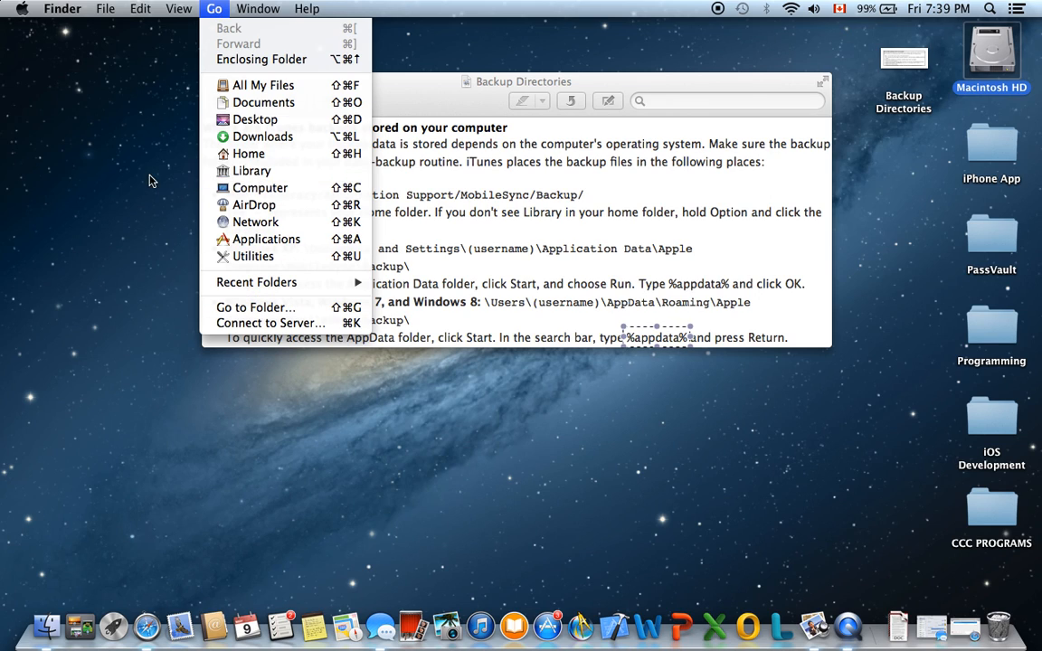
mouse_move(252, 170)
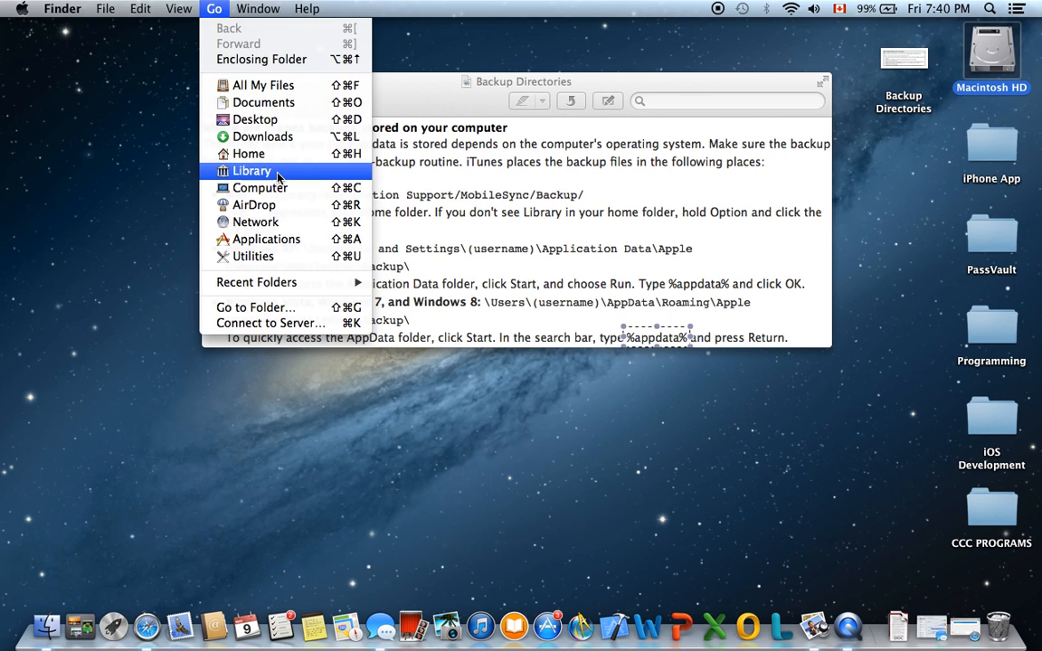
click(251, 170)
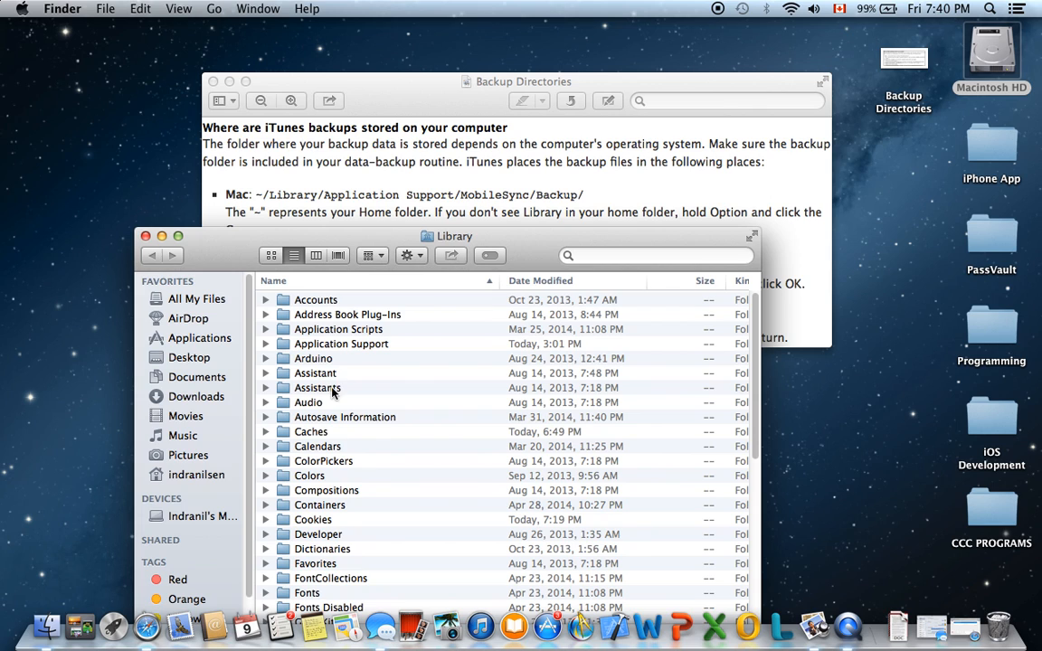
mouse_move(351, 351)
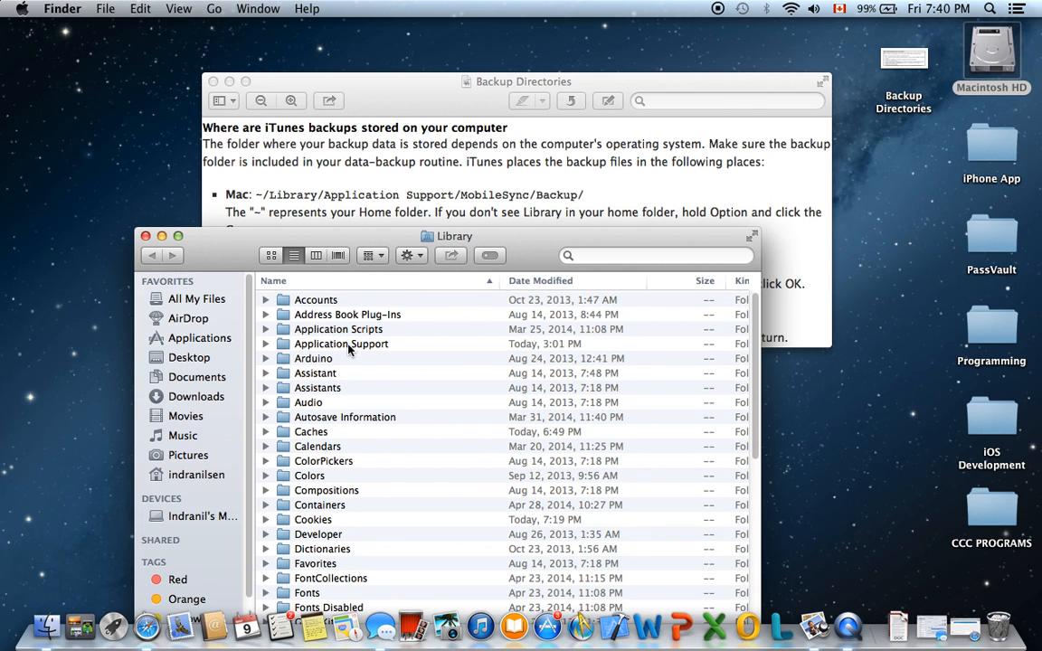
- Navigate Application Support > MobileSync > Backup to list the three iOS backup folders, briefly selecting all
double_click(340, 344)
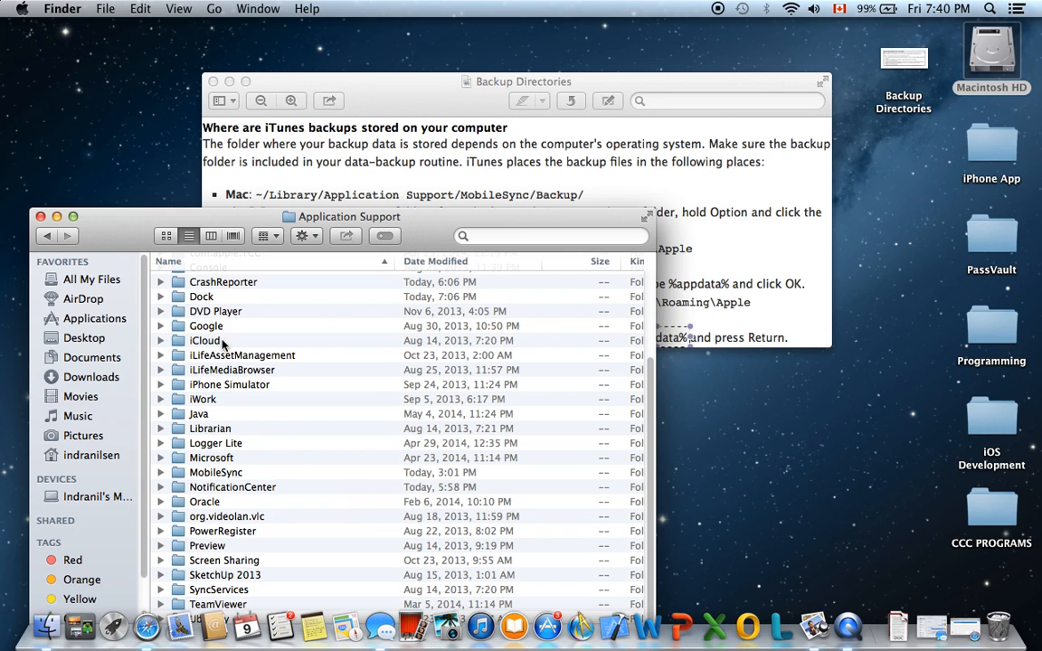
mouse_move(232, 478)
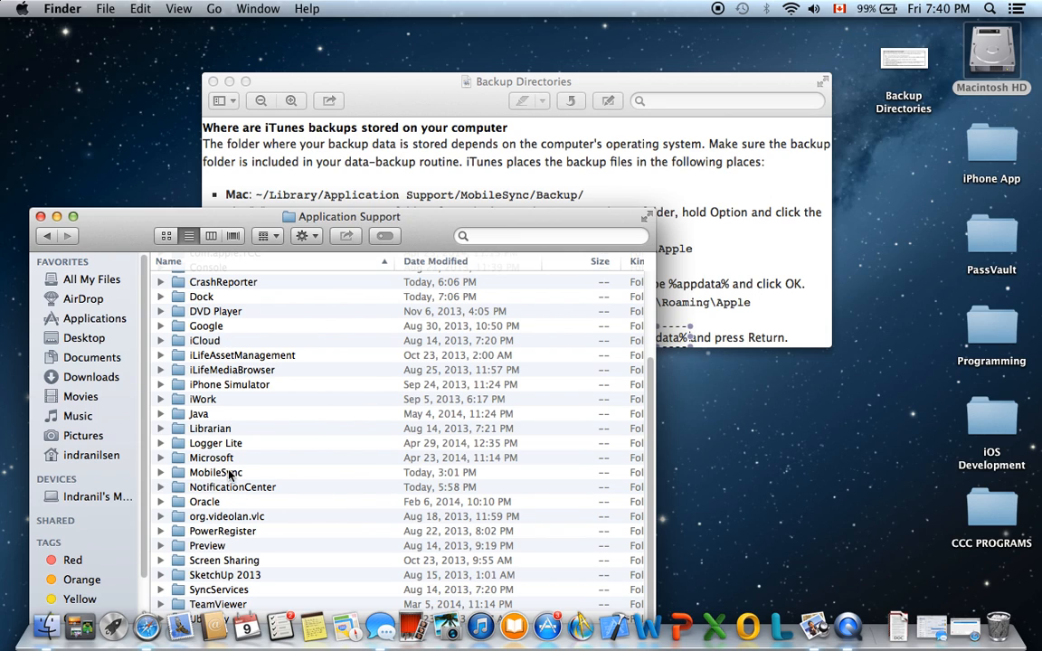
double_click(215, 472)
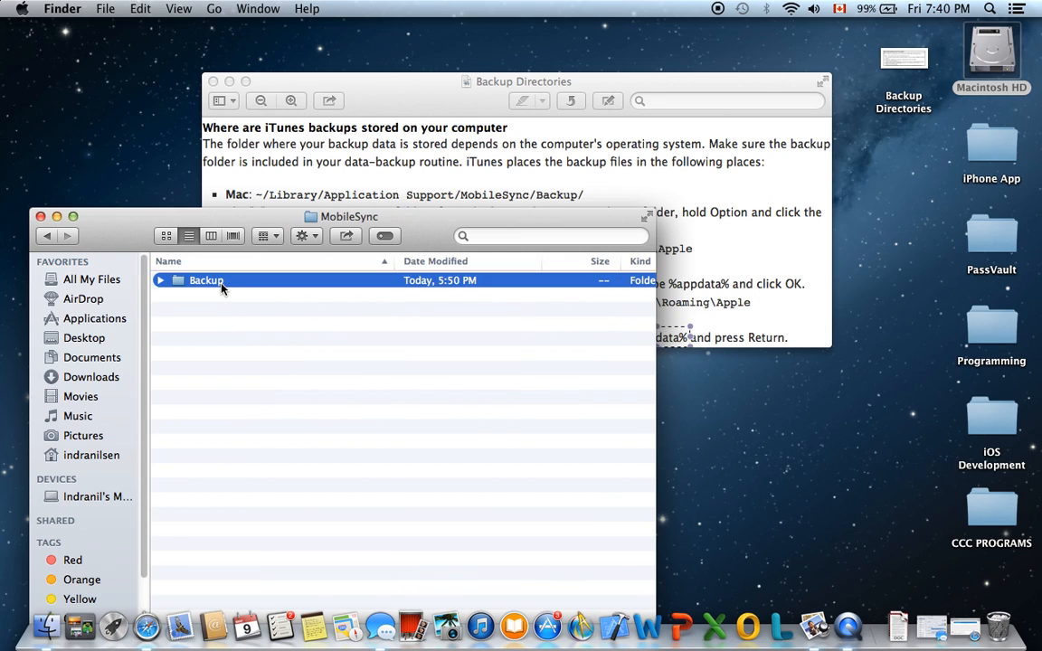
double_click(206, 280)
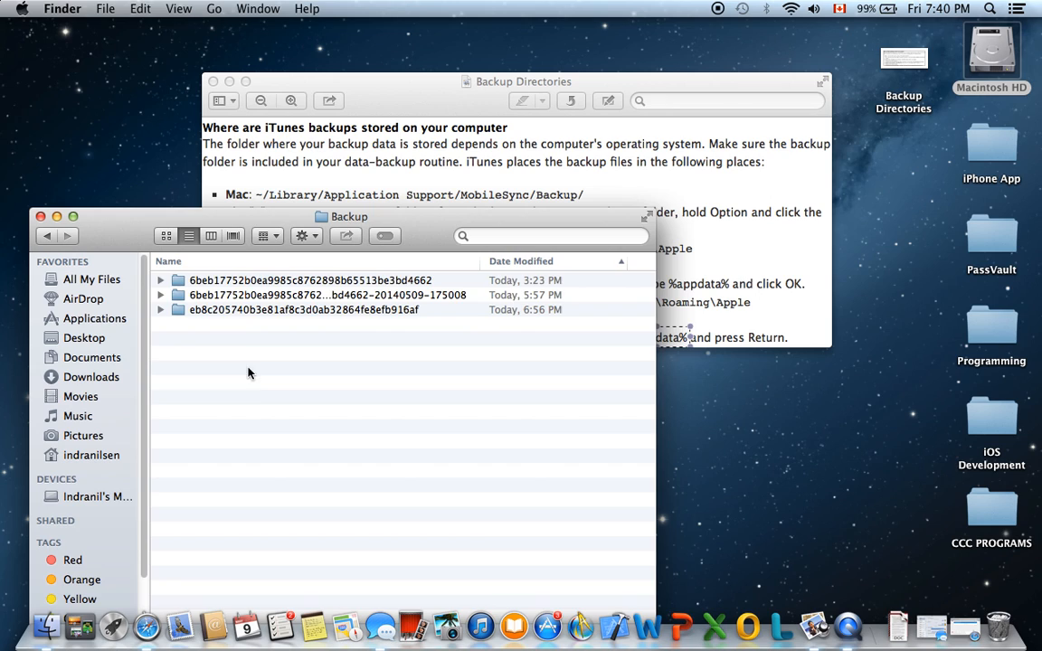
key(cmd+a)
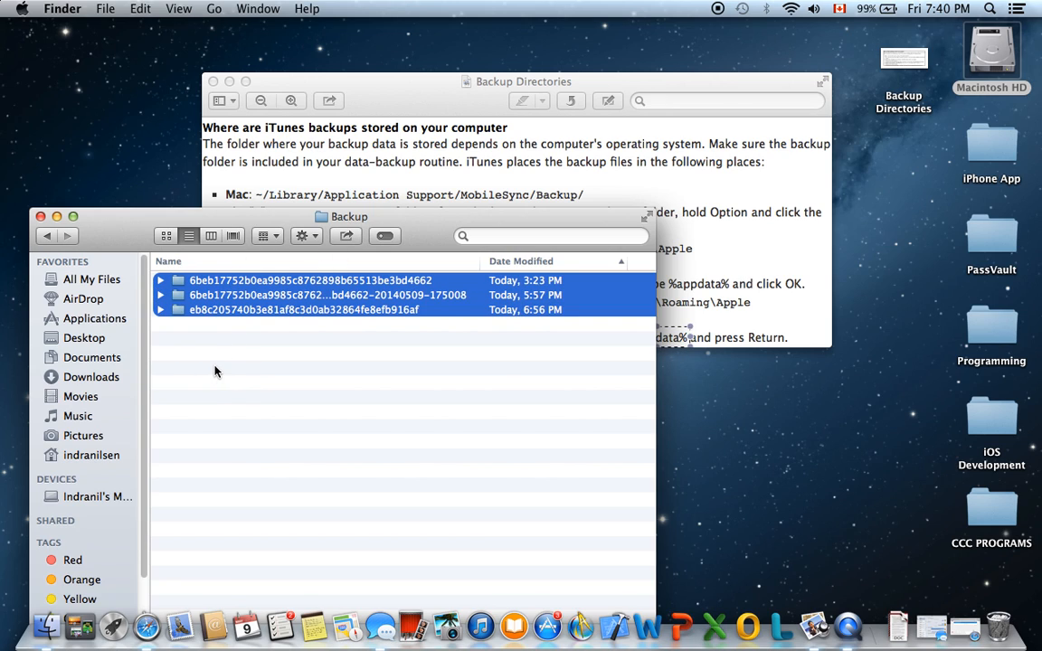
click(346, 339)
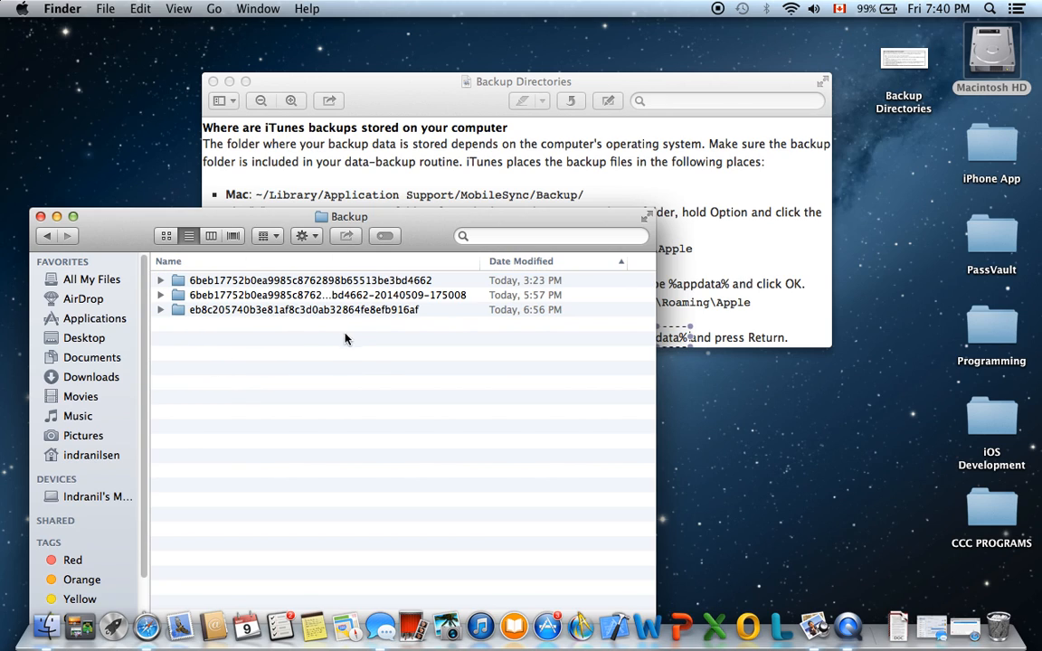
mouse_move(334, 338)
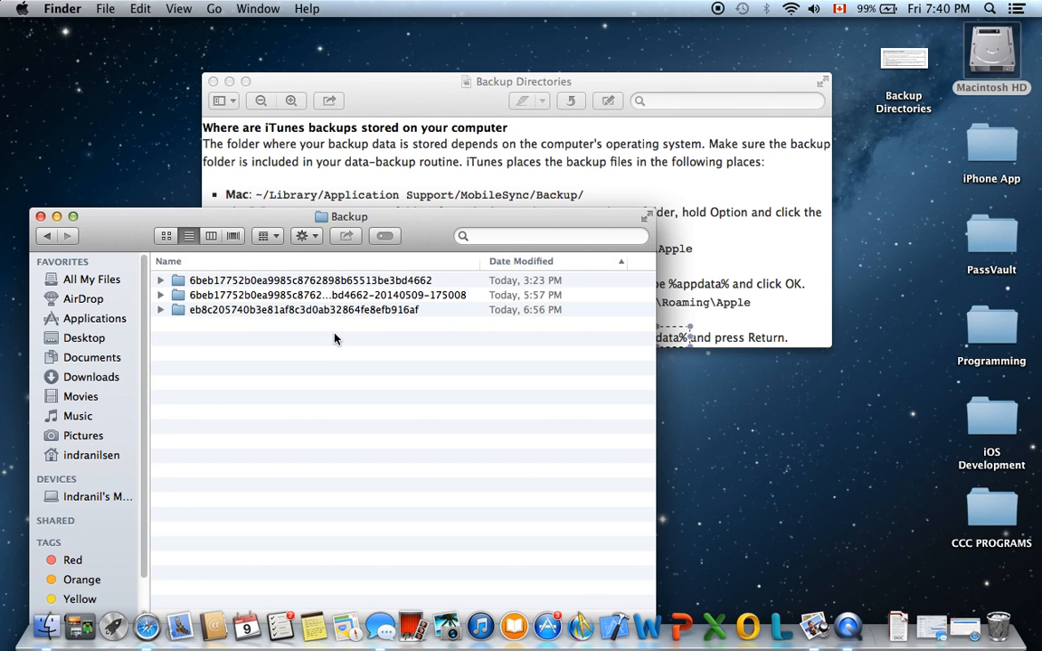
mouse_move(532, 270)
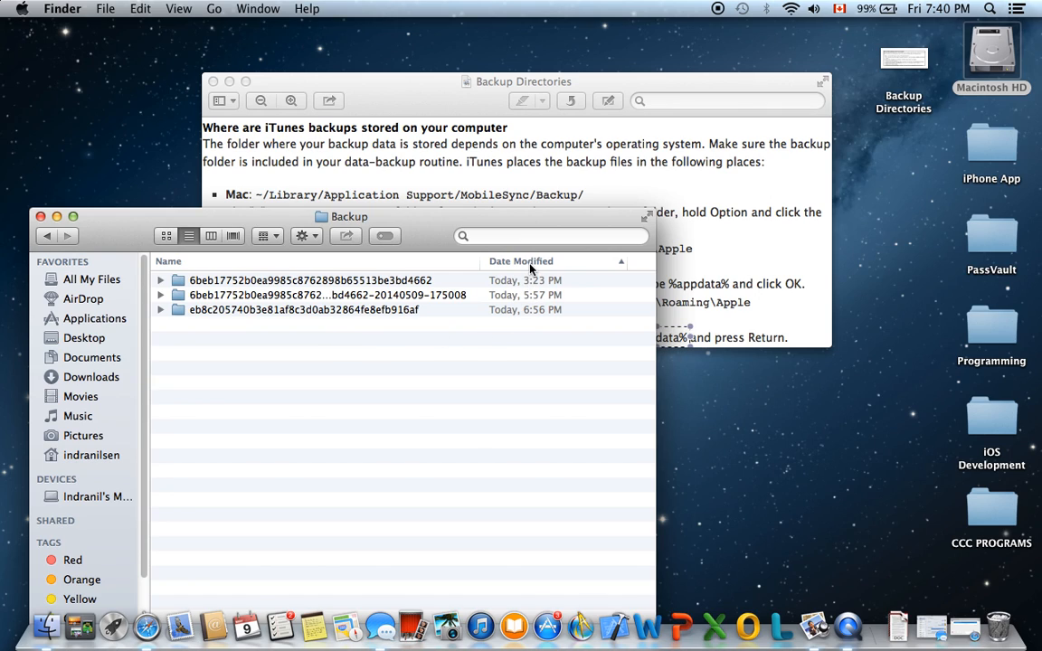
mouse_move(503, 294)
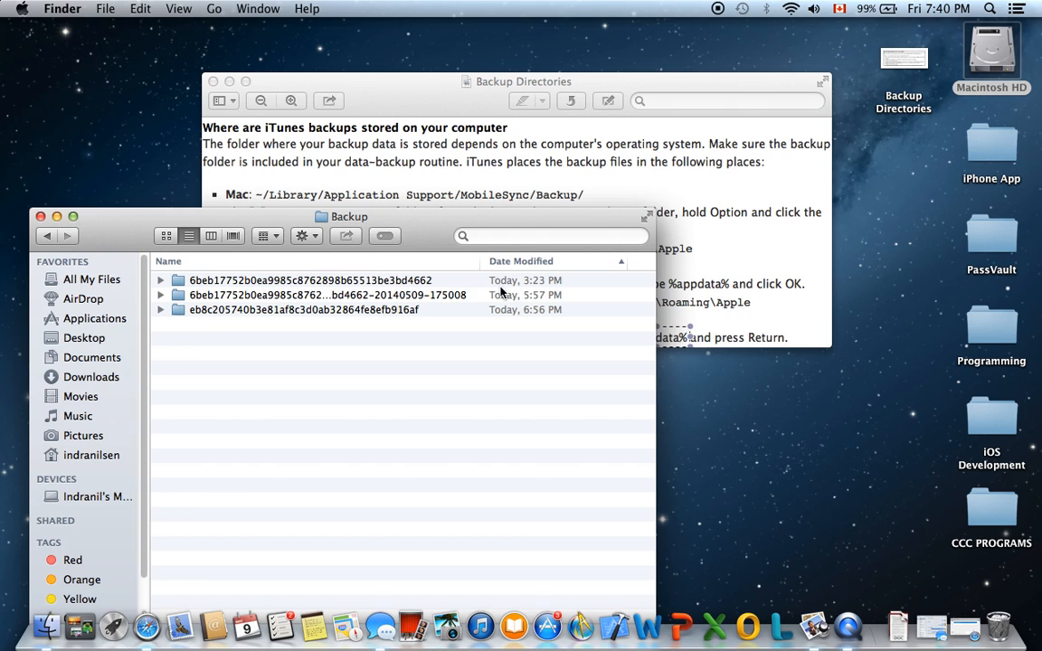
mouse_move(510, 267)
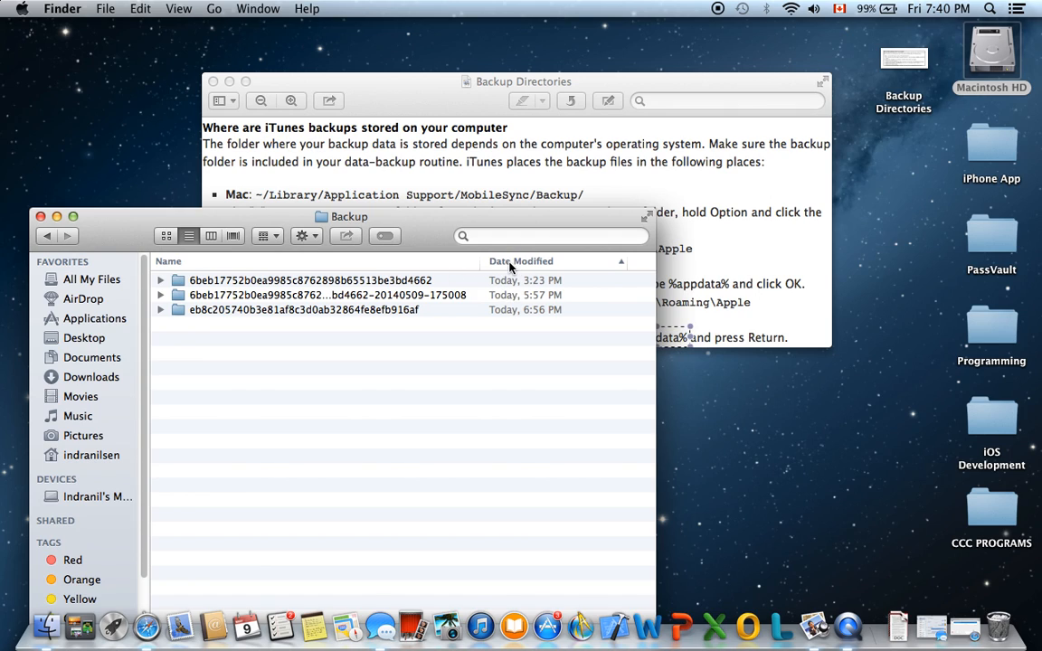
mouse_move(521, 265)
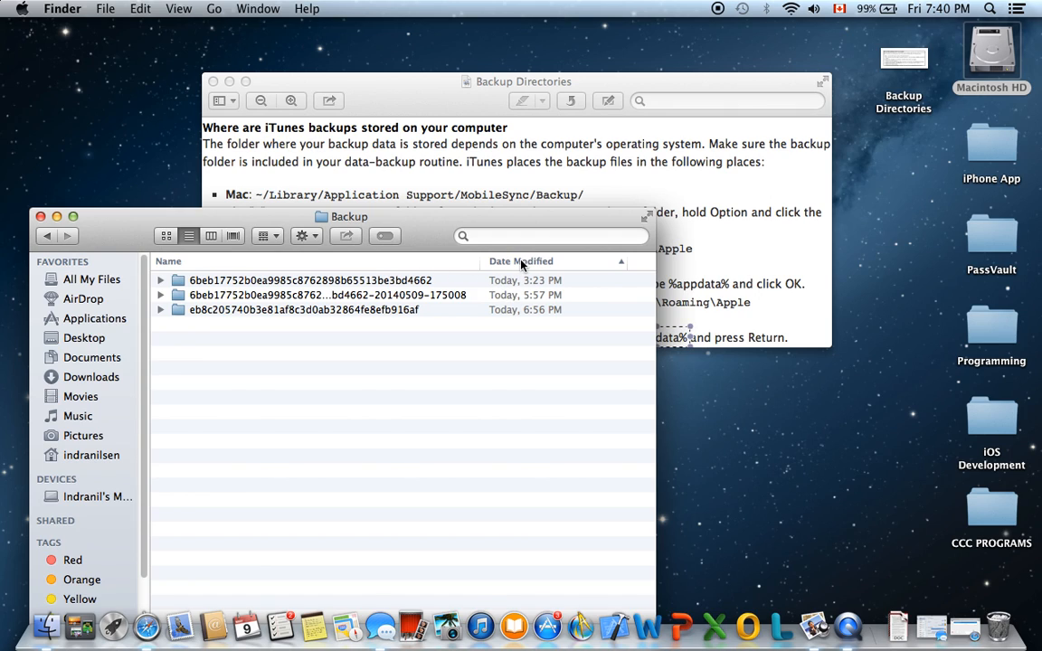
- Sort the backups newest first by Date Modified and move the window below the note
click(521, 261)
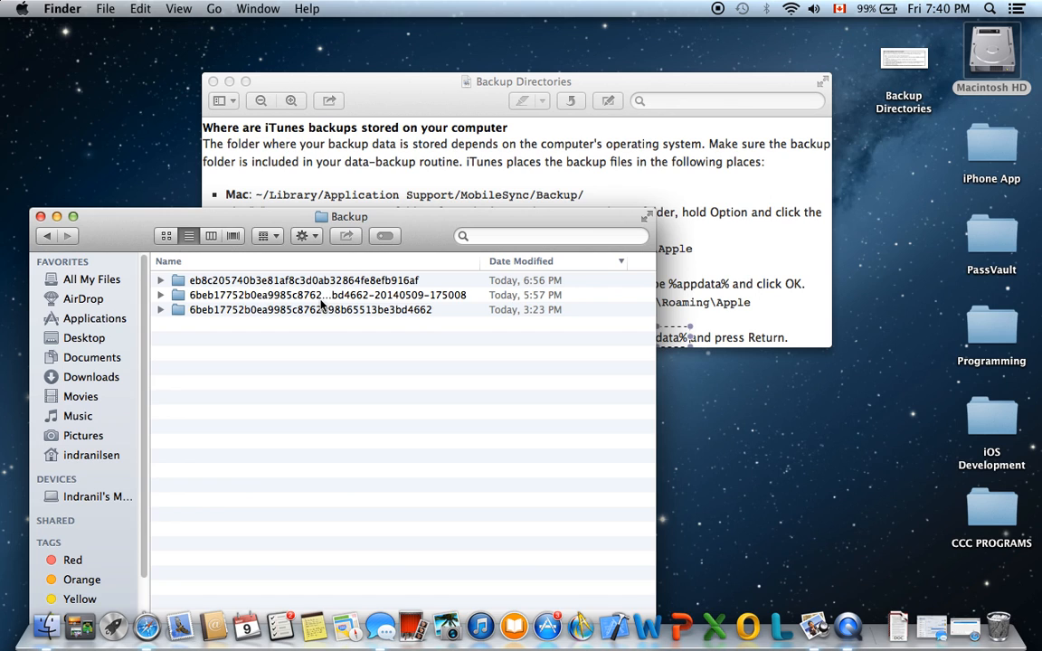
drag(347, 217, 488, 366)
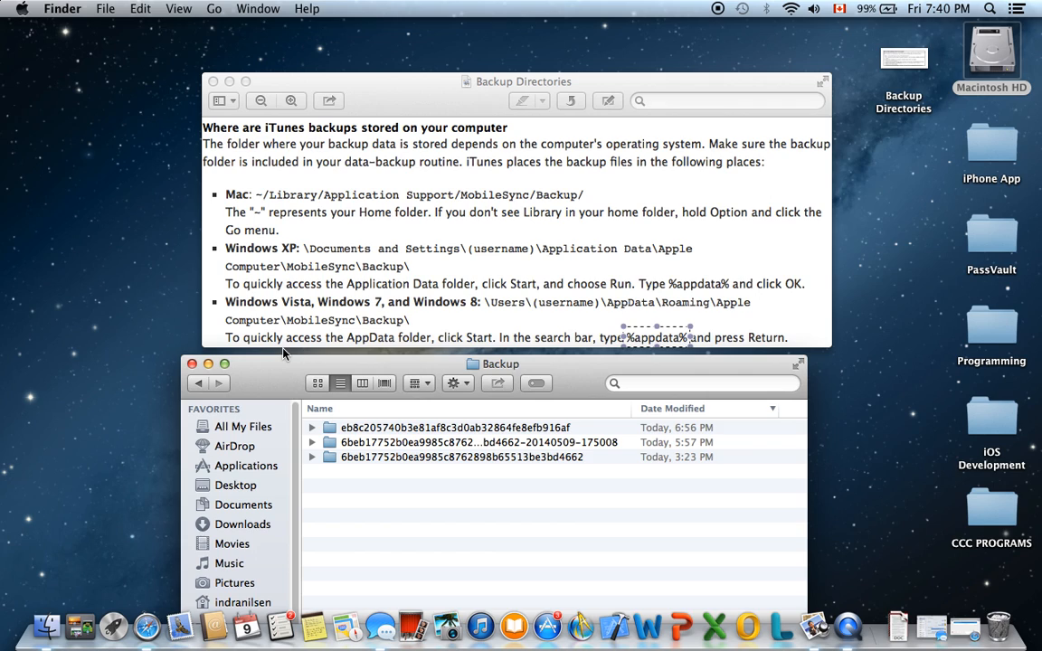
mouse_move(364, 304)
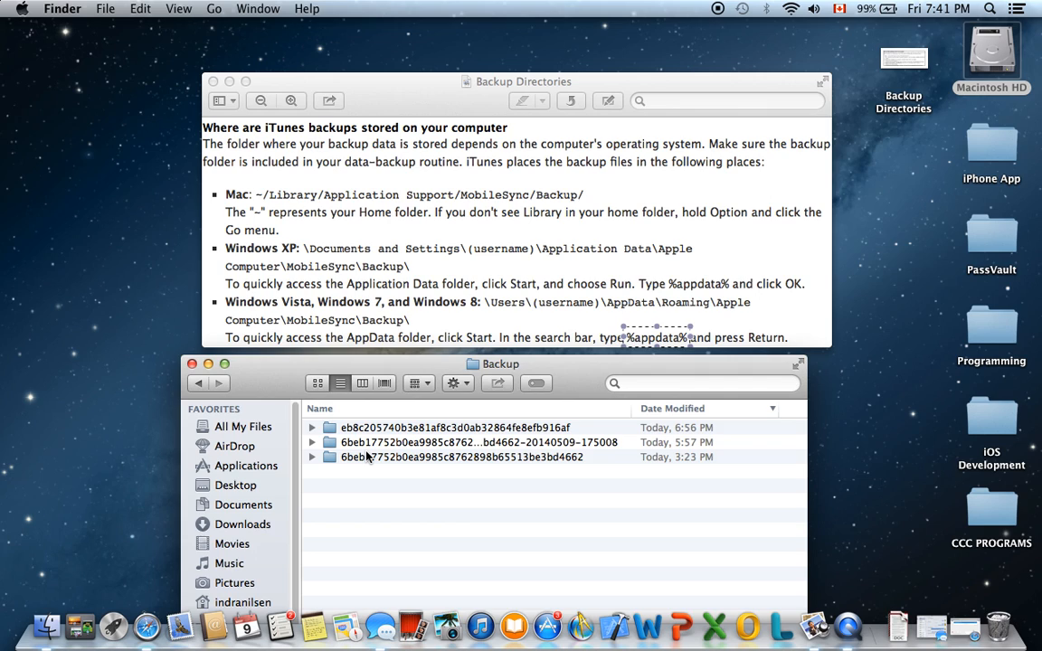
mouse_move(337, 221)
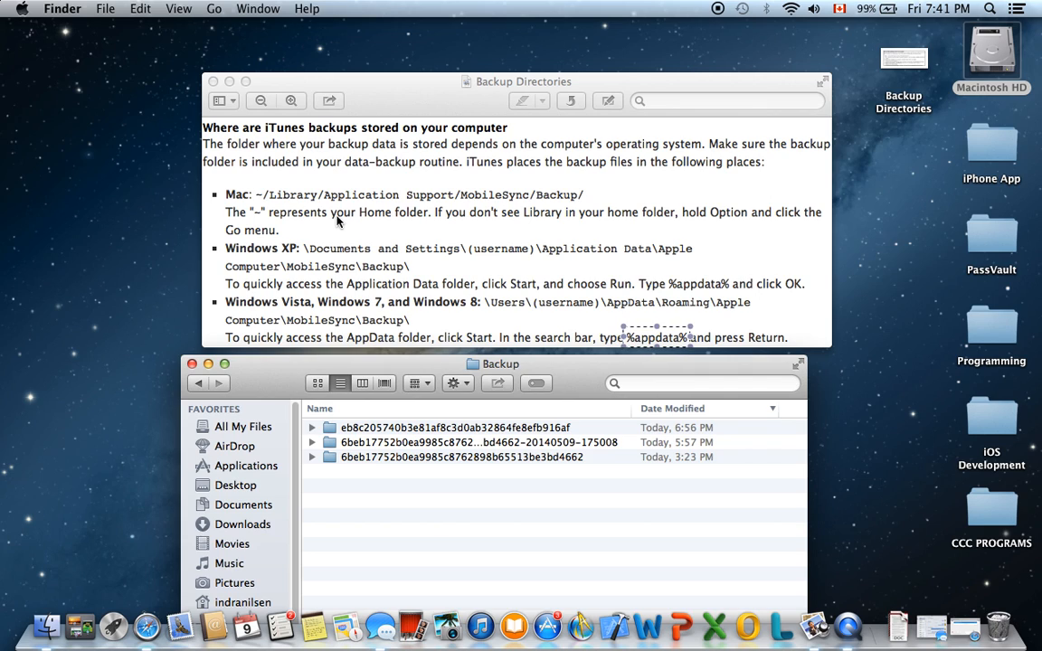
mouse_move(407, 161)
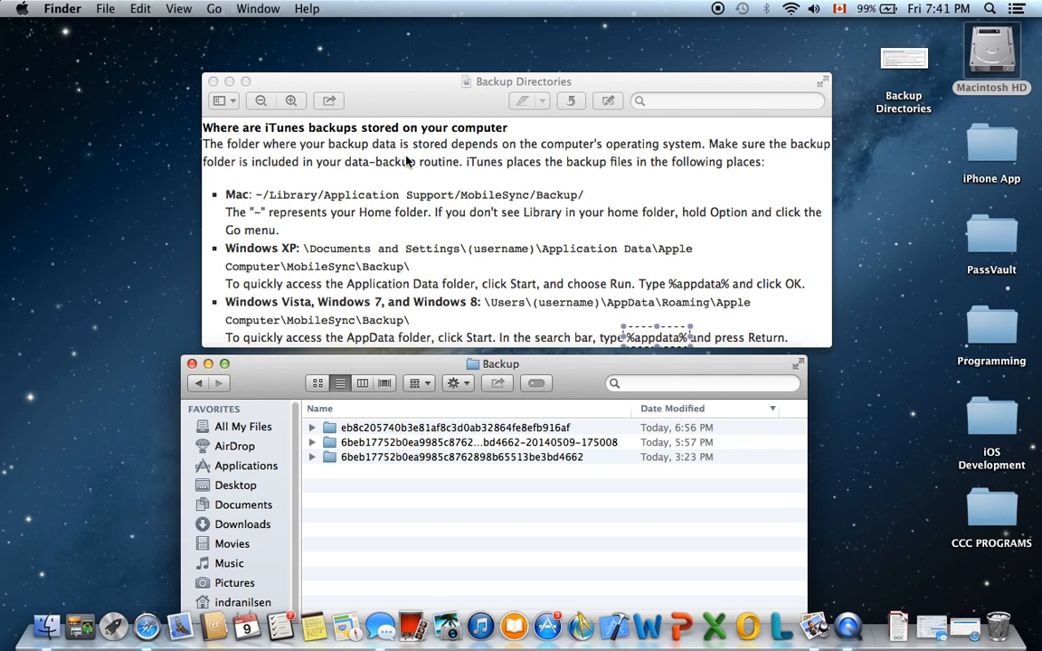
mouse_move(532, 7)
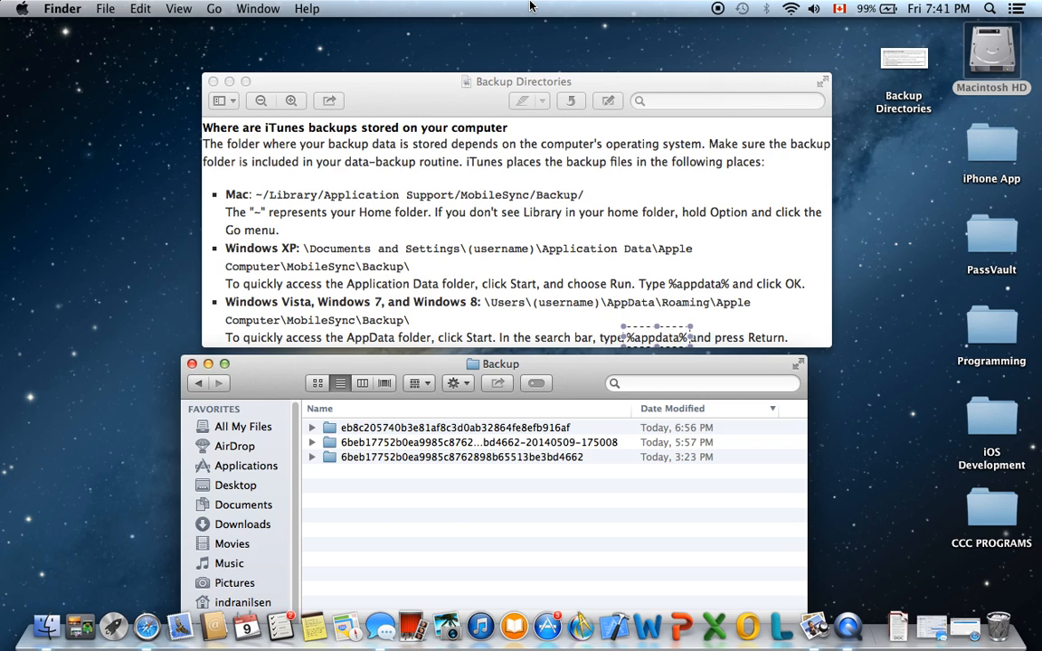
mouse_move(546, 40)
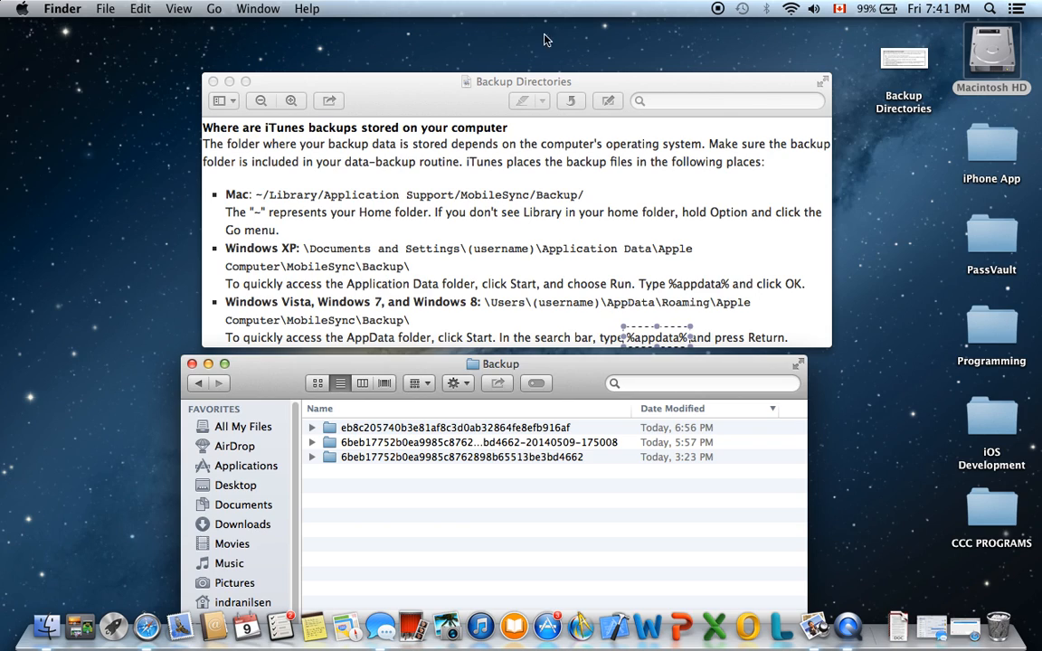